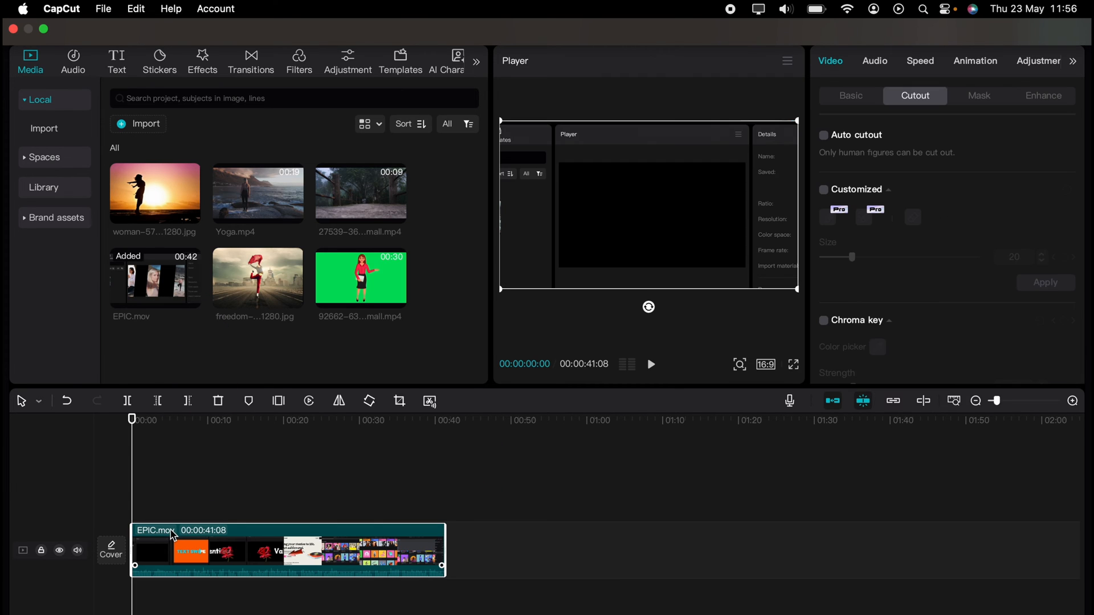
mouse_move(216, 545)
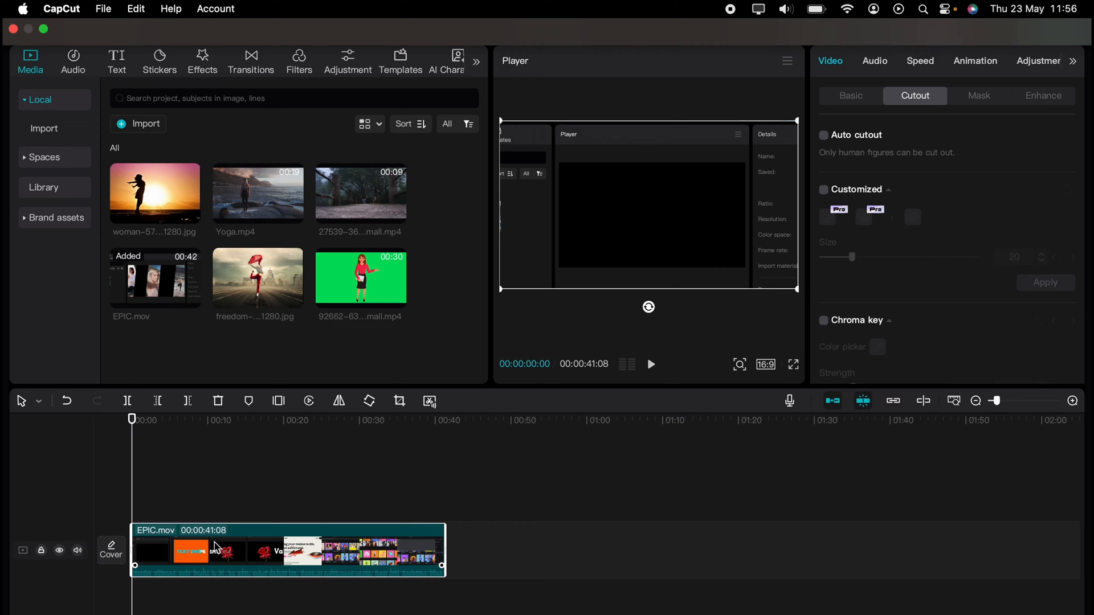
mouse_move(225, 548)
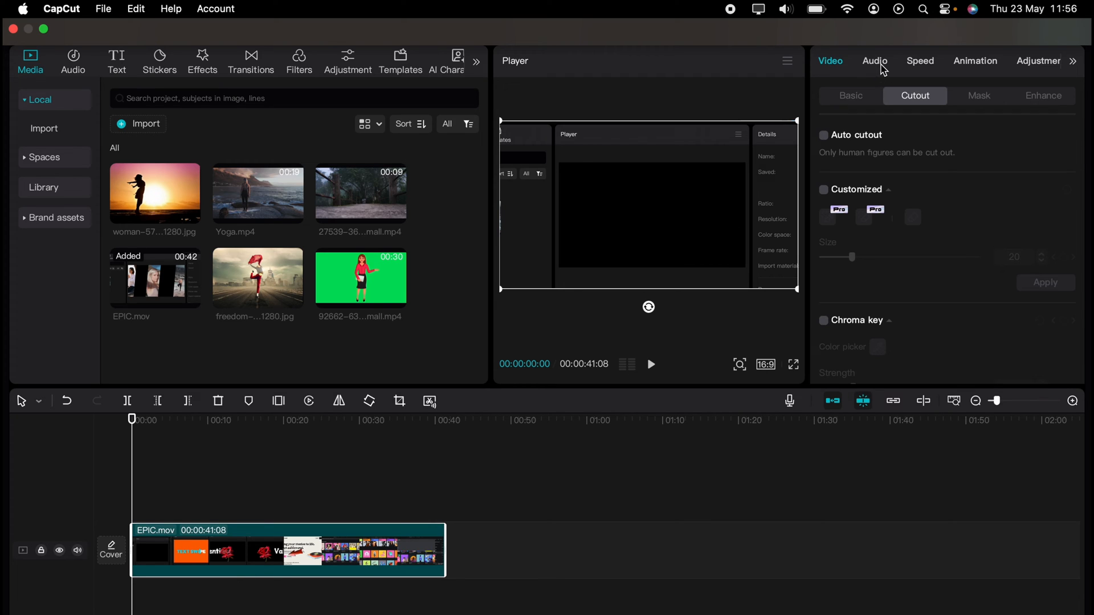
- Show EPIC.mov's audio settings with volume at −∞ dB and 0.0s fades
left_click(874, 61)
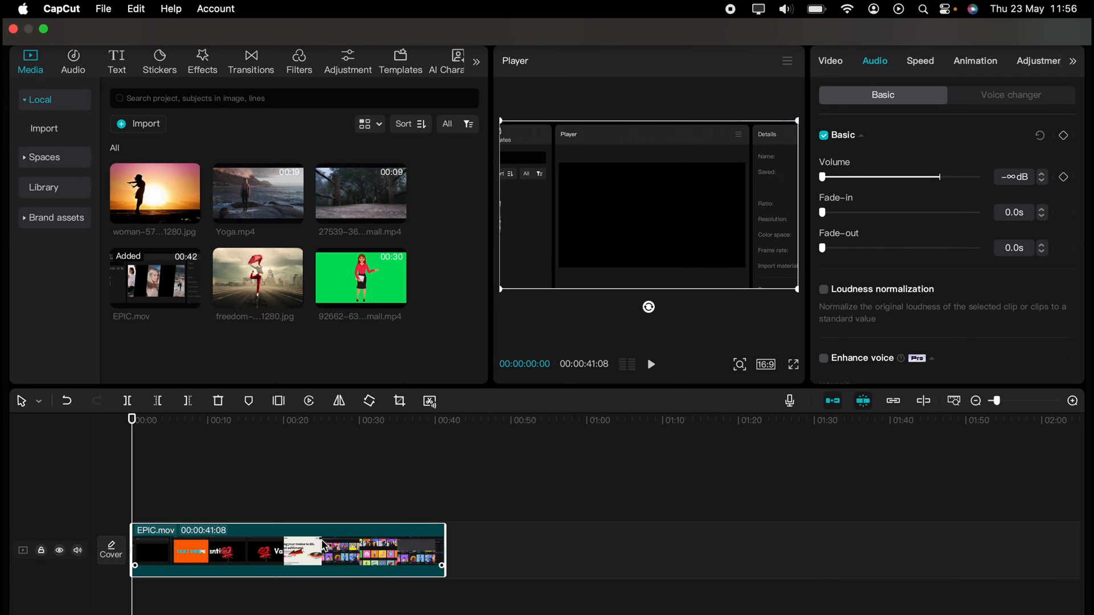
mouse_move(235, 547)
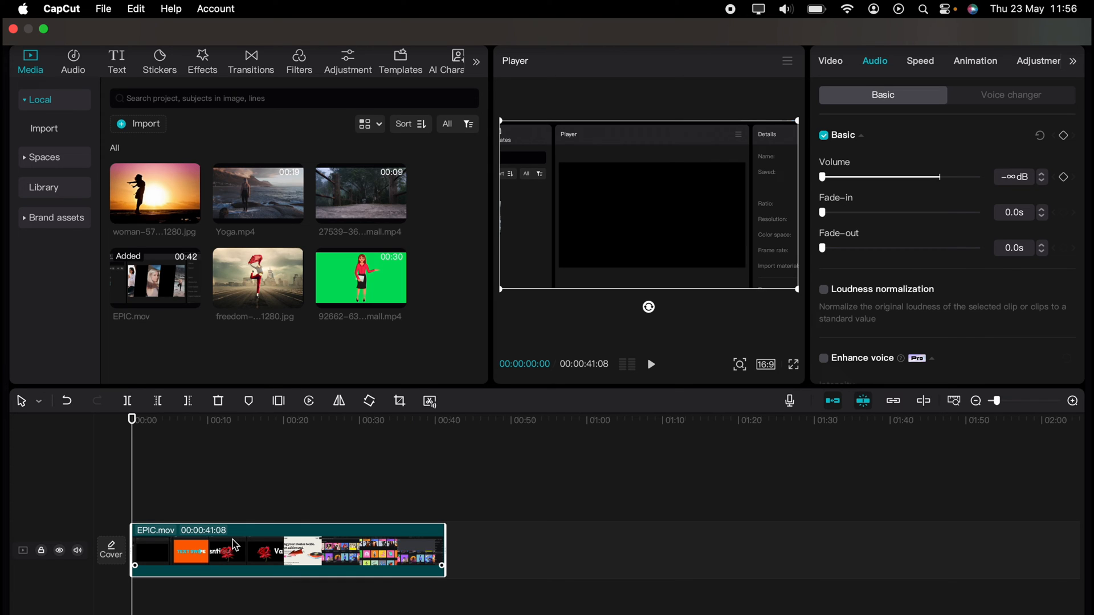
mouse_move(78, 550)
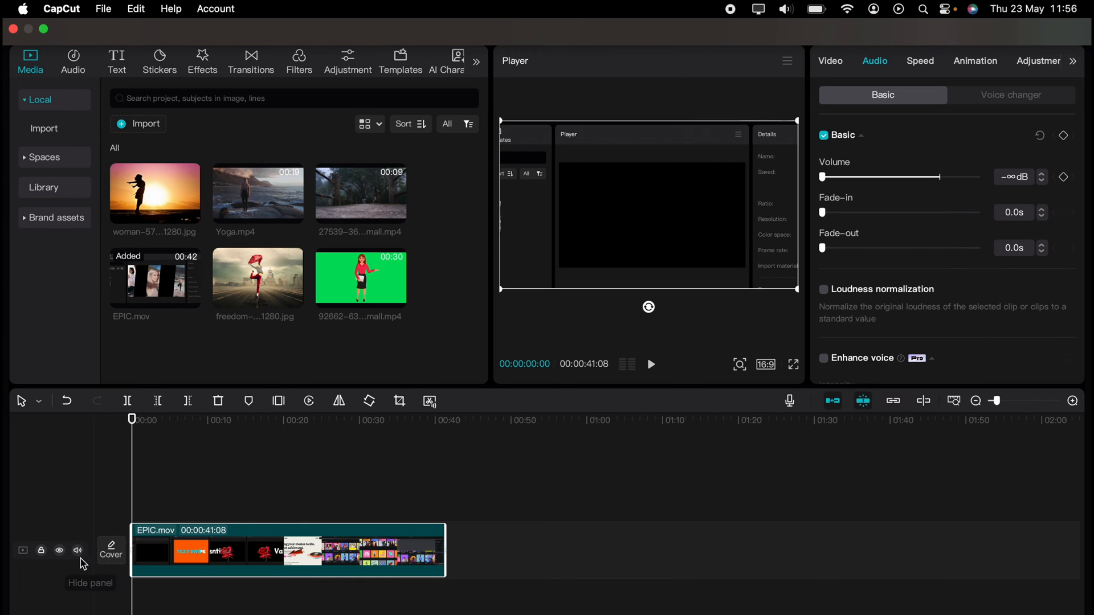
mouse_move(78, 550)
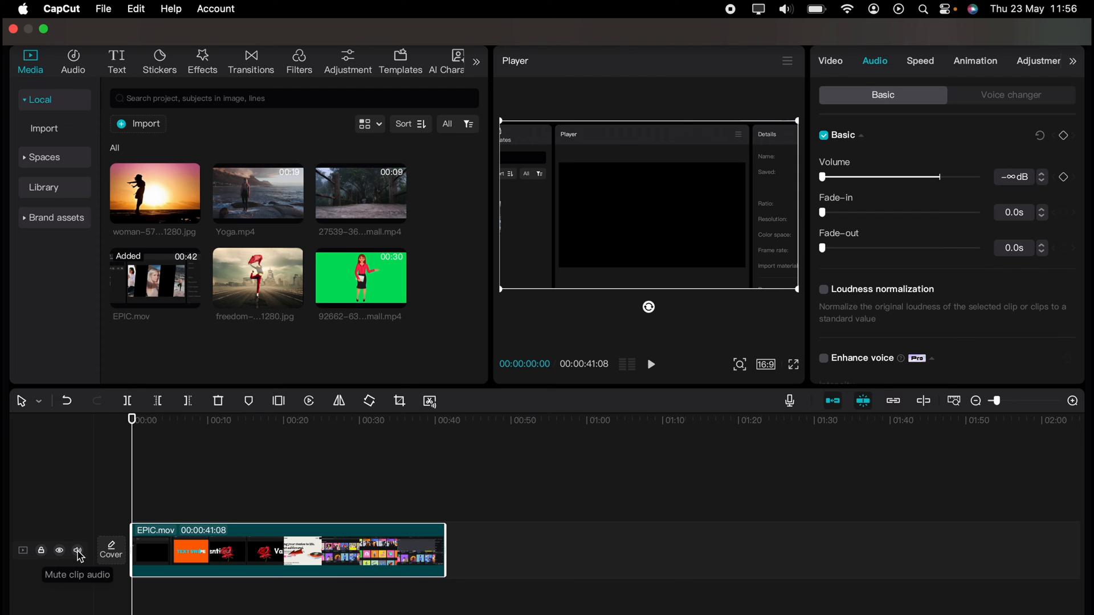
left_click(78, 550)
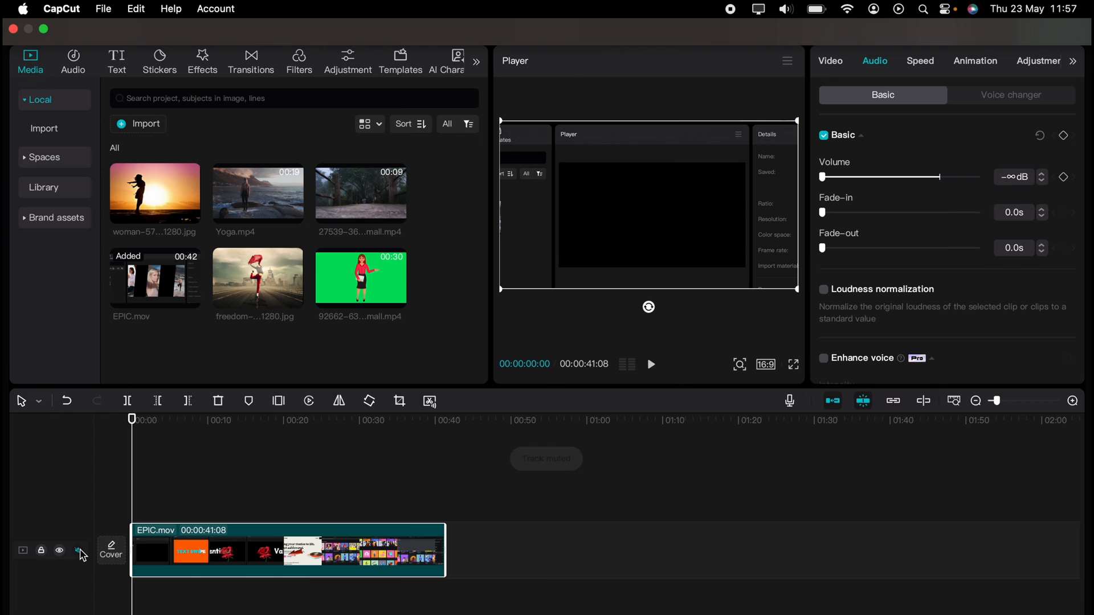
left_click(509, 550)
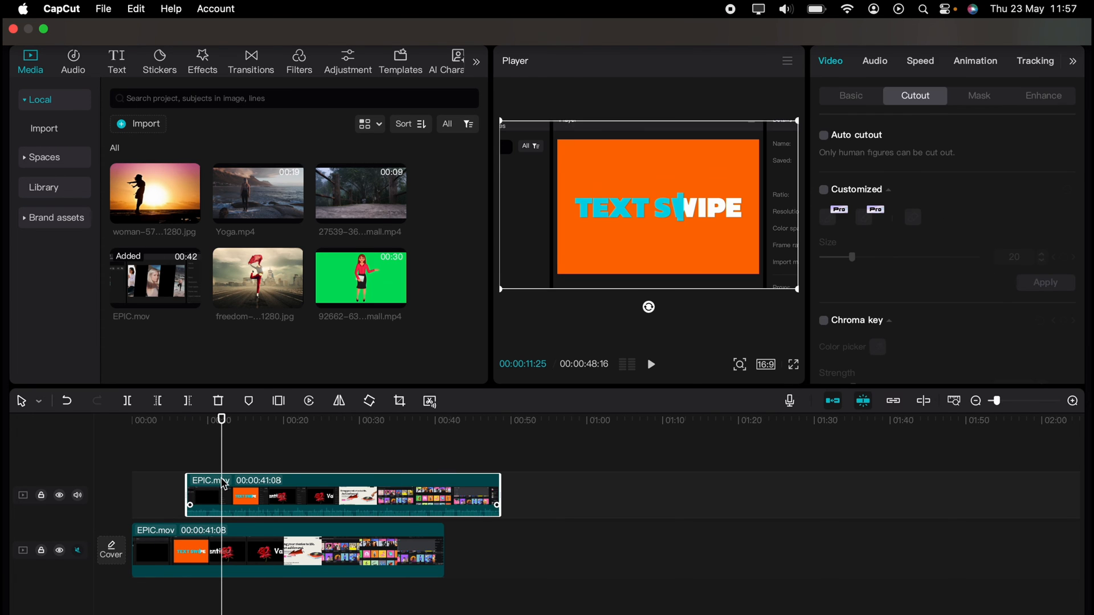
mouse_move(78, 495)
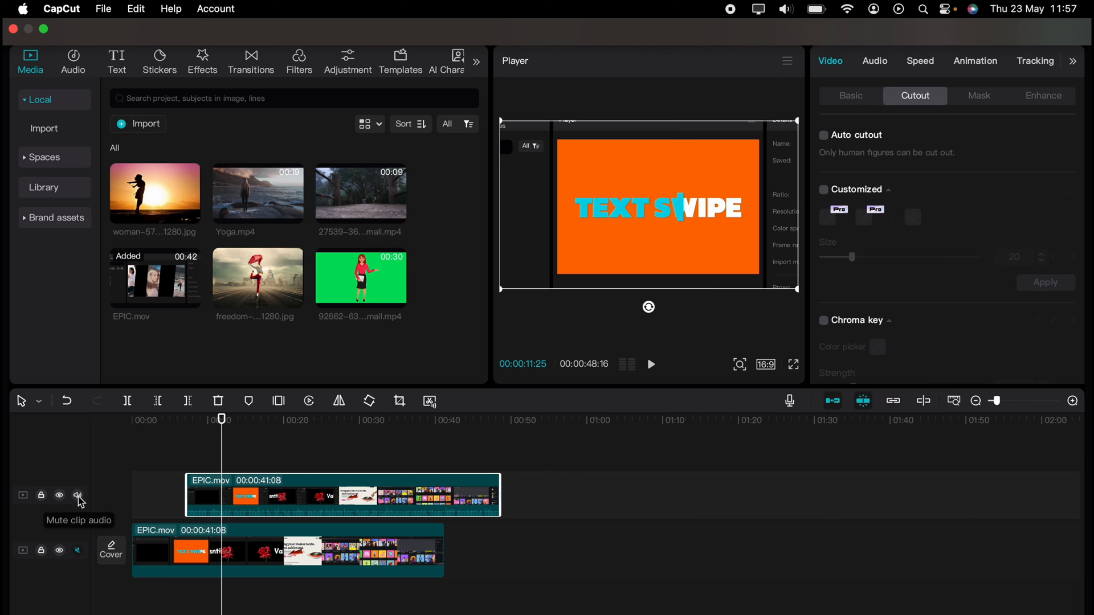
left_click(78, 495)
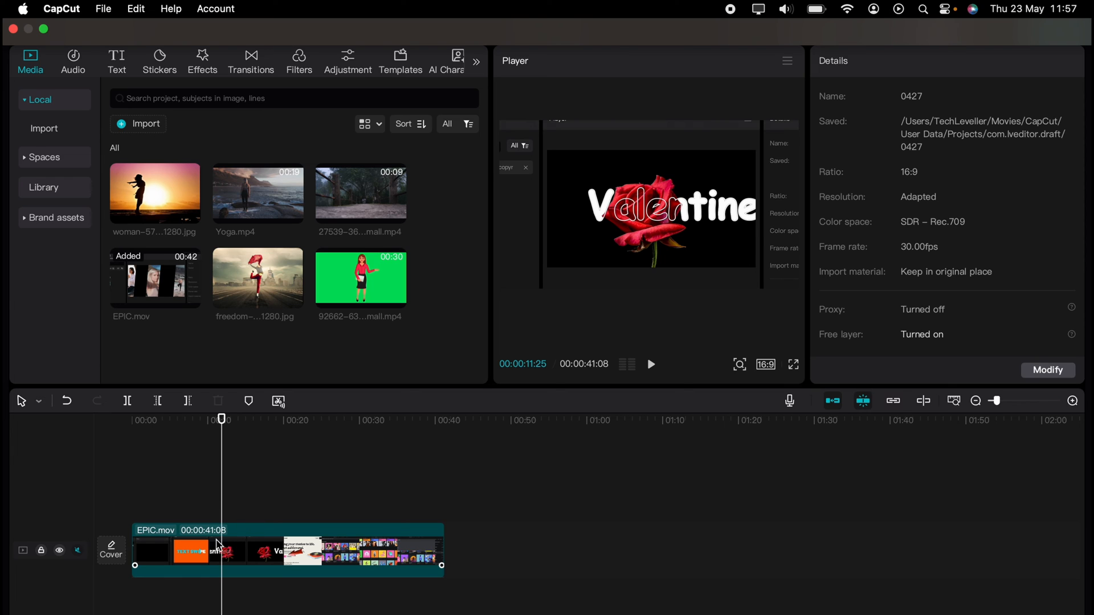
left_click(78, 551)
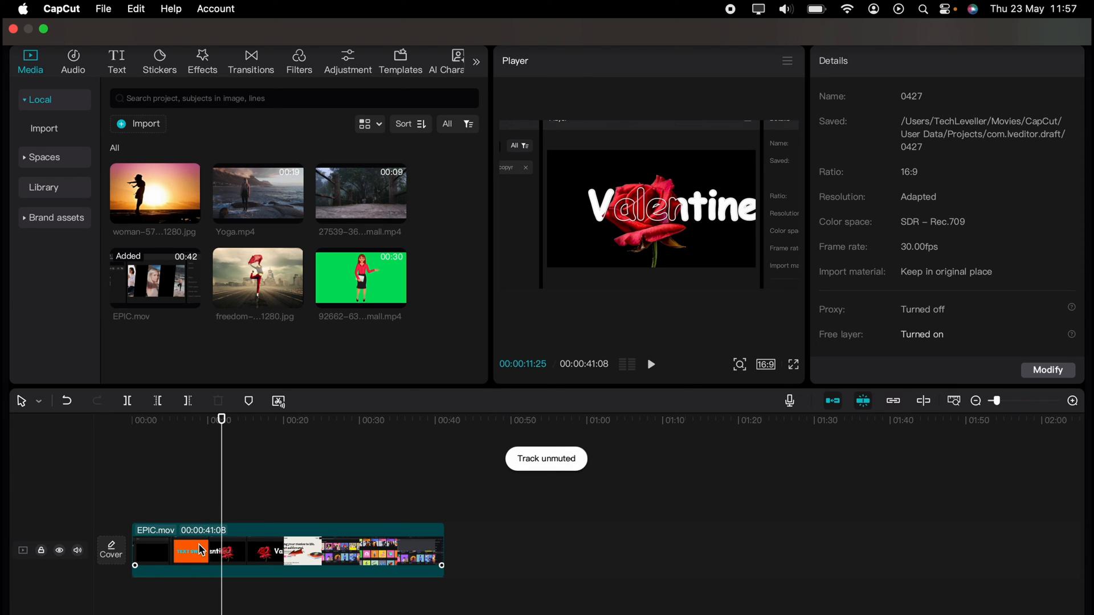
left_click(174, 551)
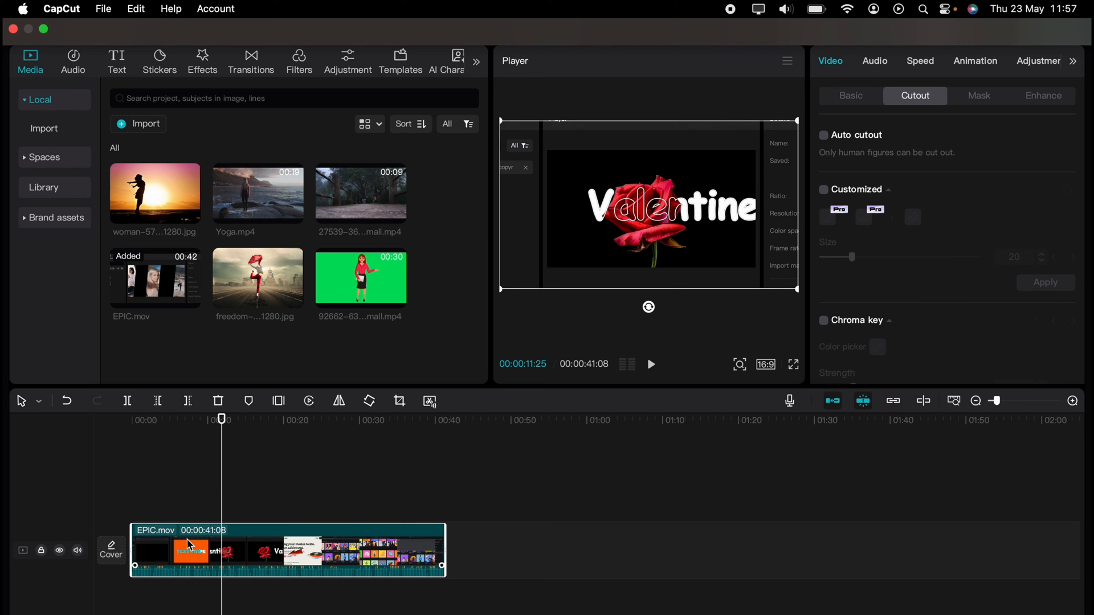
- Extract EPIC.mov's audio onto its own track below the video
right_click(188, 544)
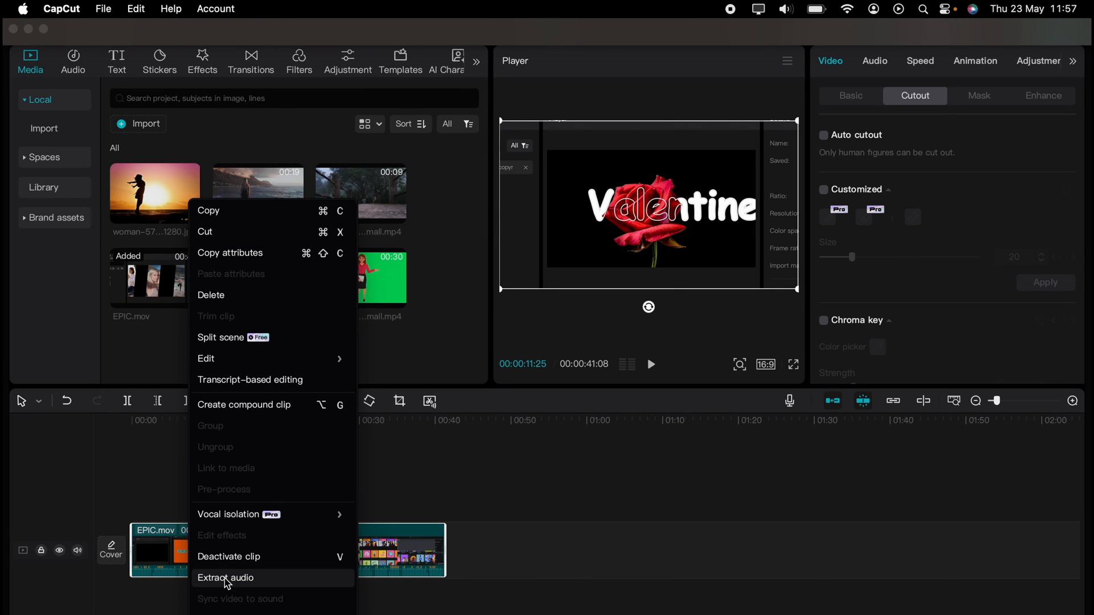
left_click(226, 578)
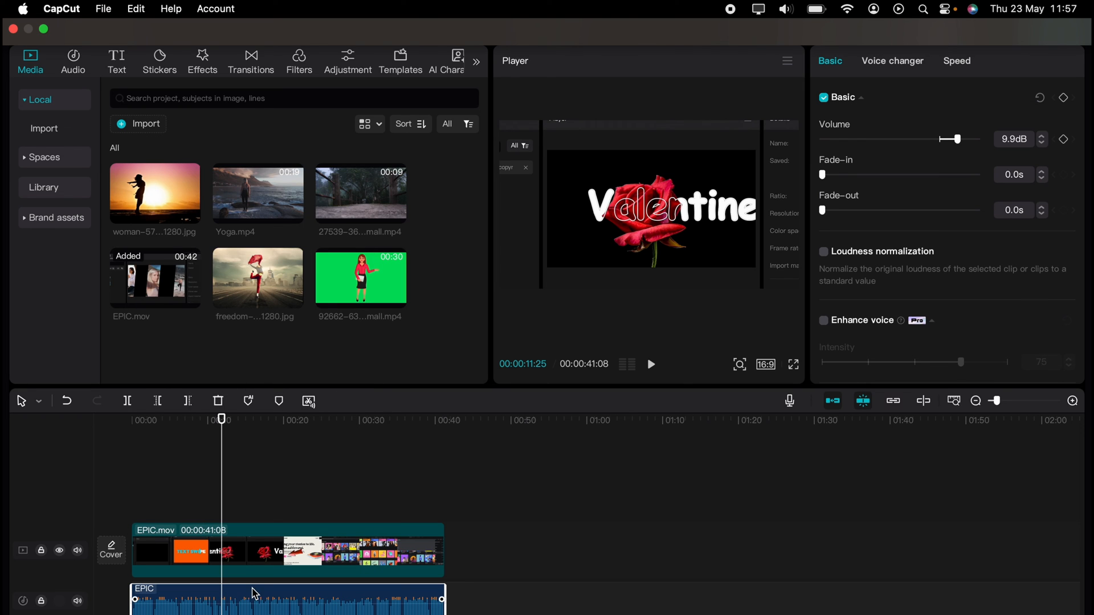